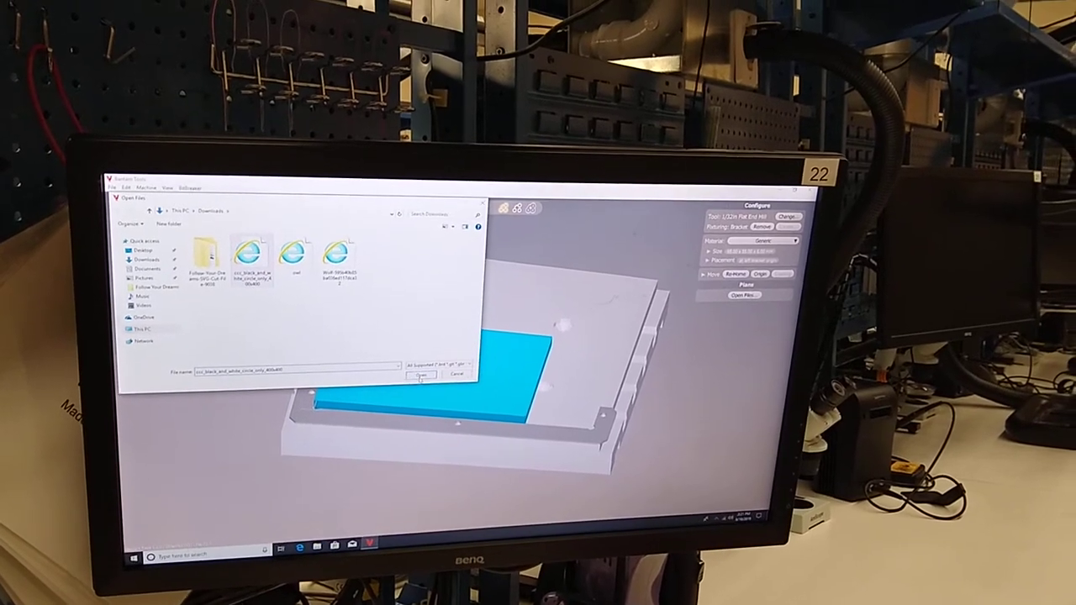
- Open the selected black-and-white circle design file from Downloads as a plan
click(421, 374)
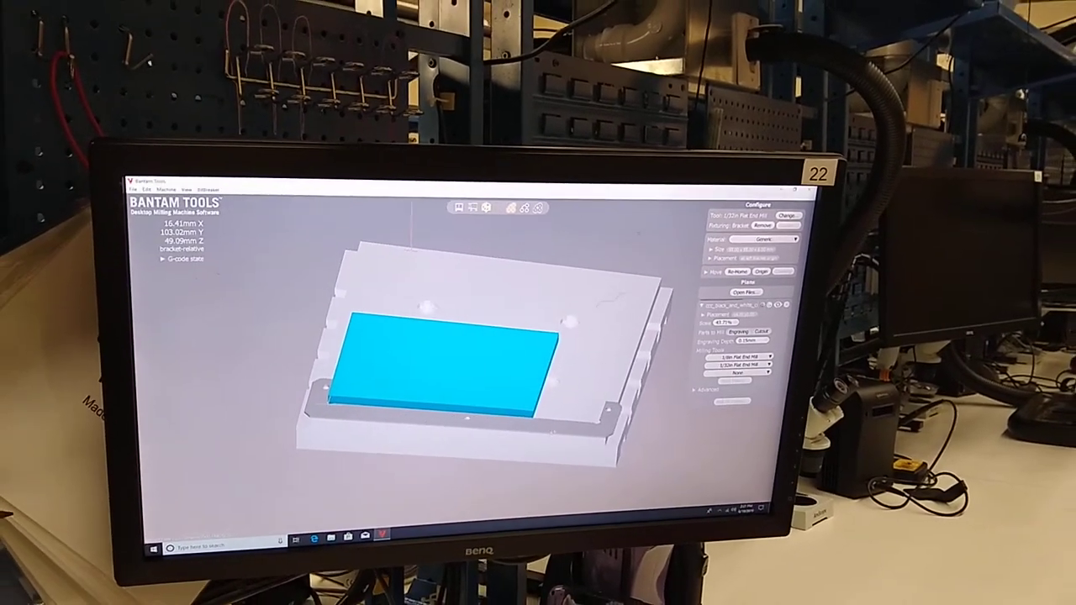